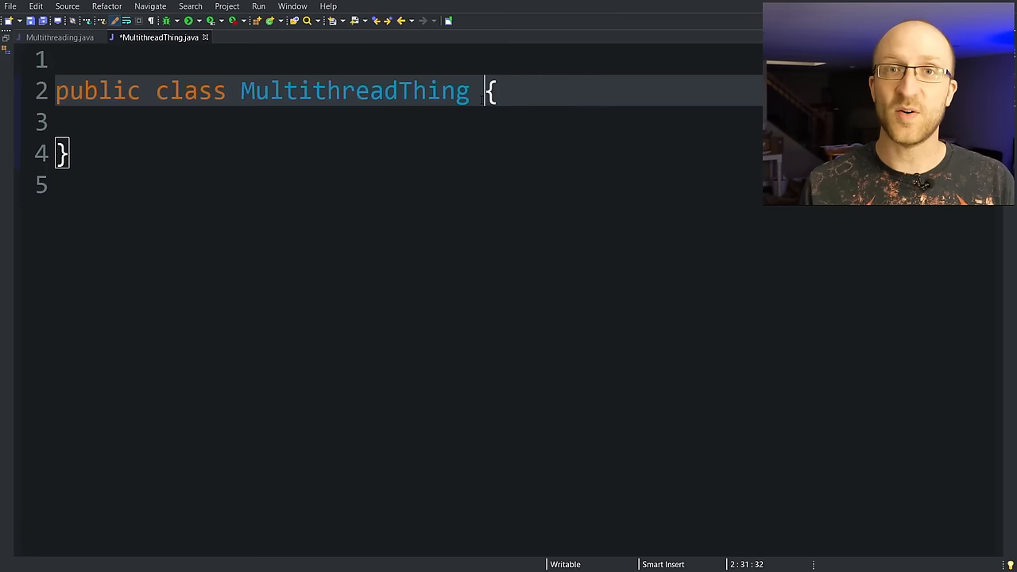
text(extends Thread)
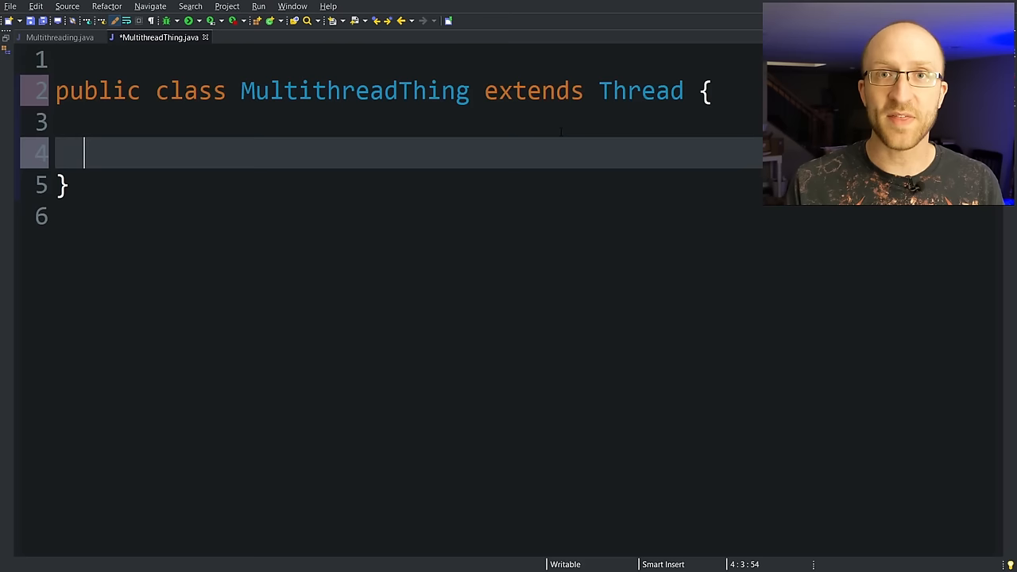
text(public void run() {)
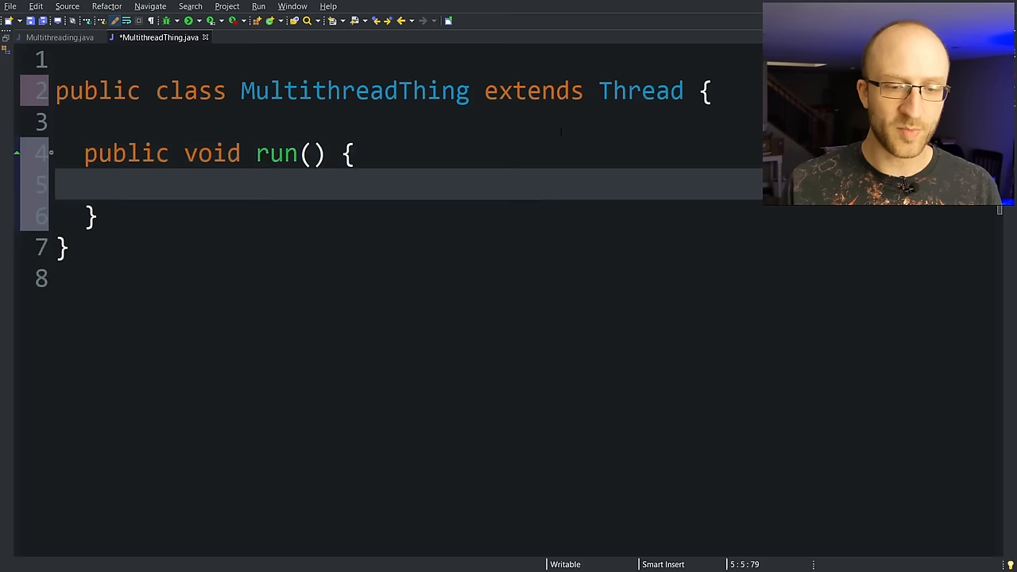
text(@Override)
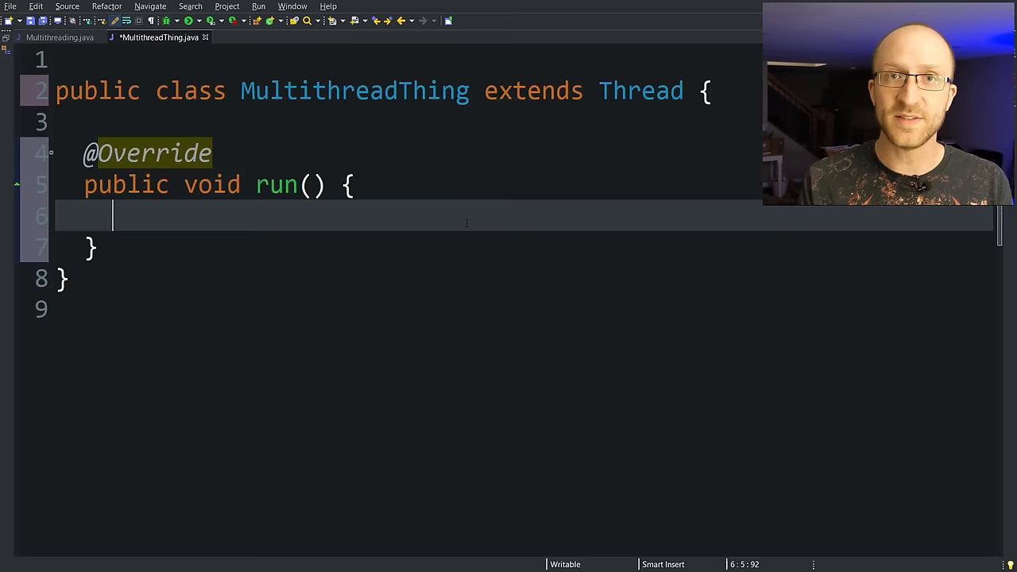
Write a for loop in run() printing i with Thread.sleep(1000) in a try/catch, then return to Multithreading.java.
text(for (int i = 1; i <= 5; i++ ) {)
text(System.out.println(i);)
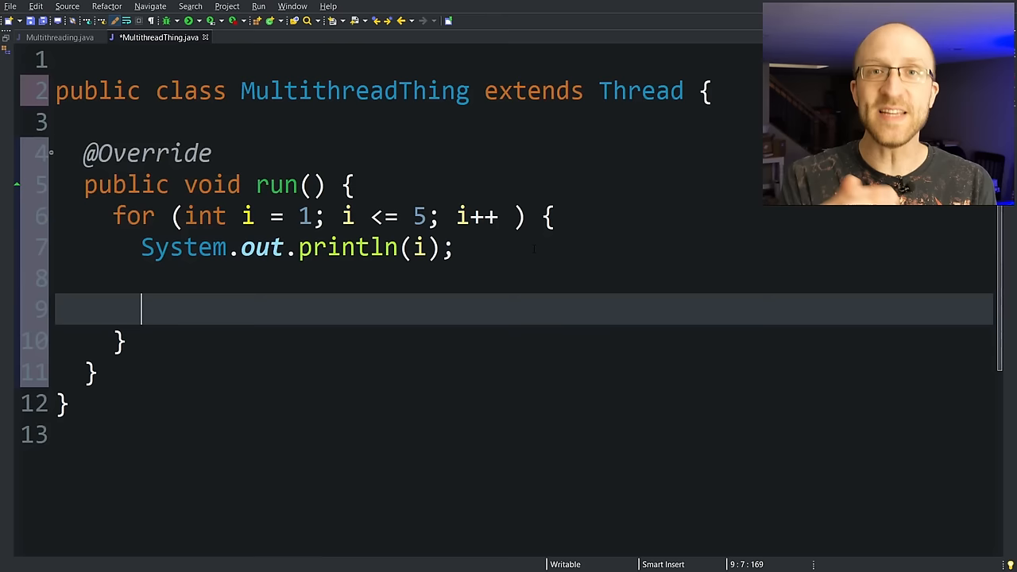
text(Thread.sleep(1000);)
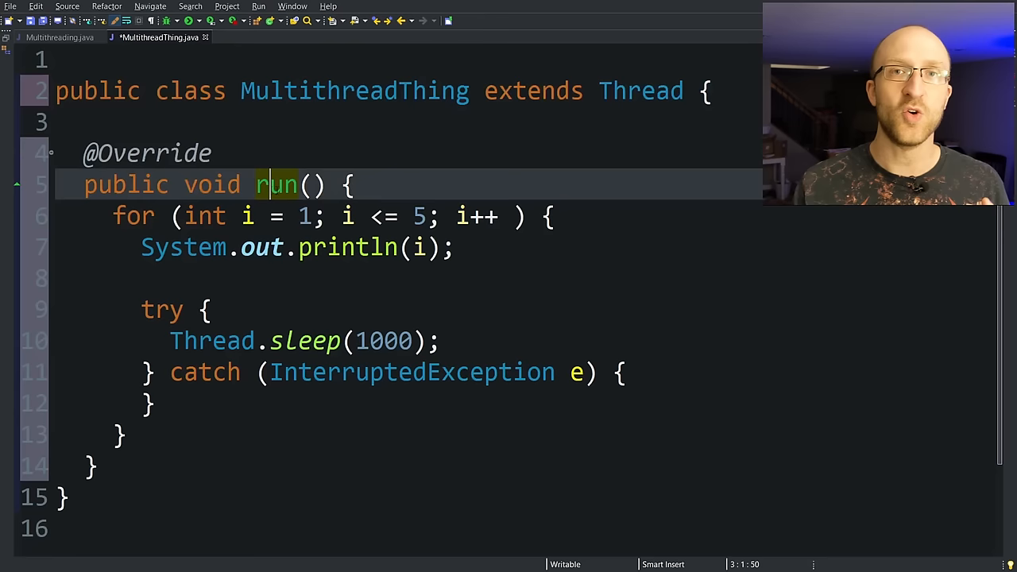
click(64, 38)
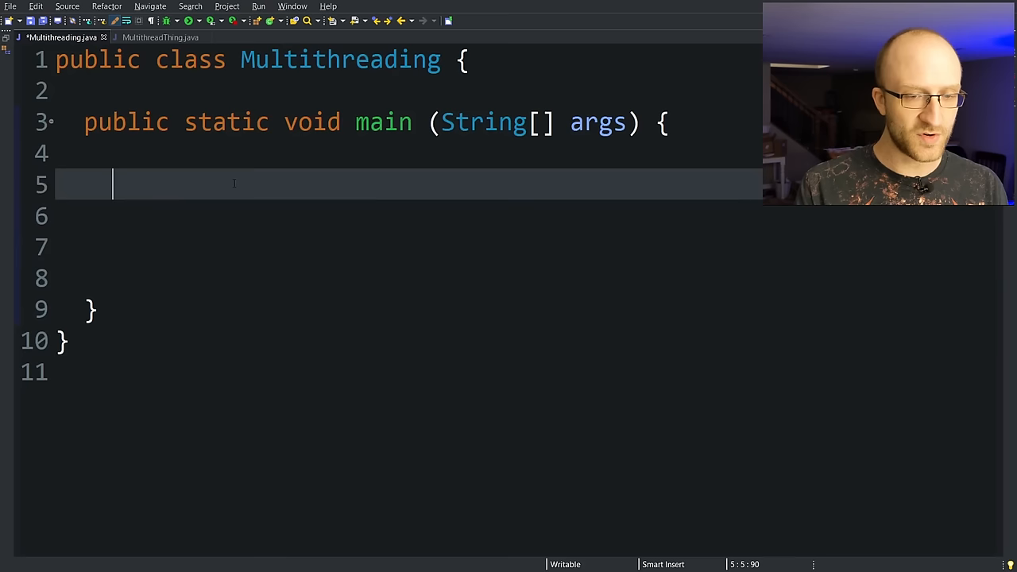
In main, create 'MultithreadThing myThing = new MultithreadThing();' and call myThing.start().
text(MultithreadThing myThing = new Mul)
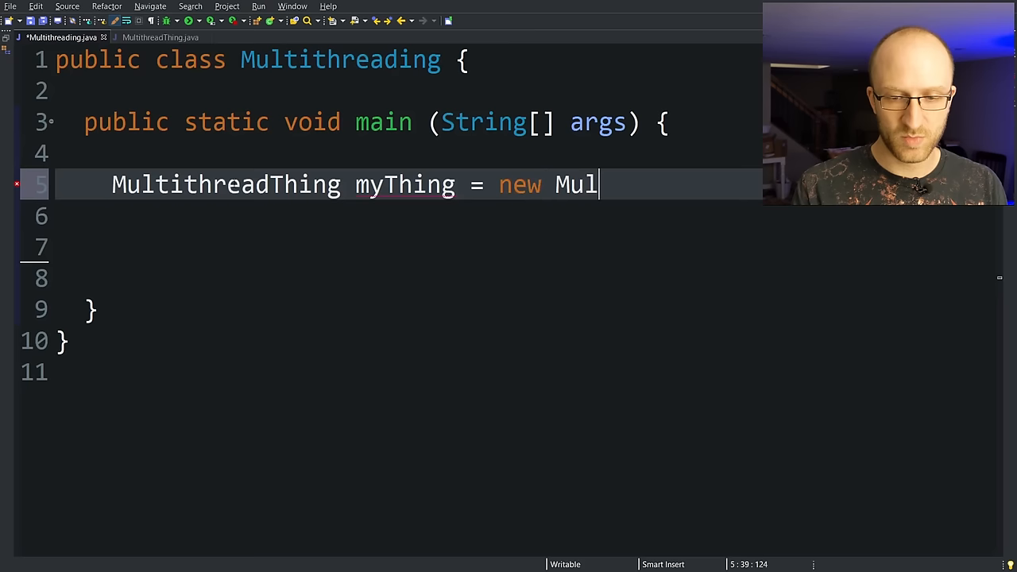
click(162, 38)
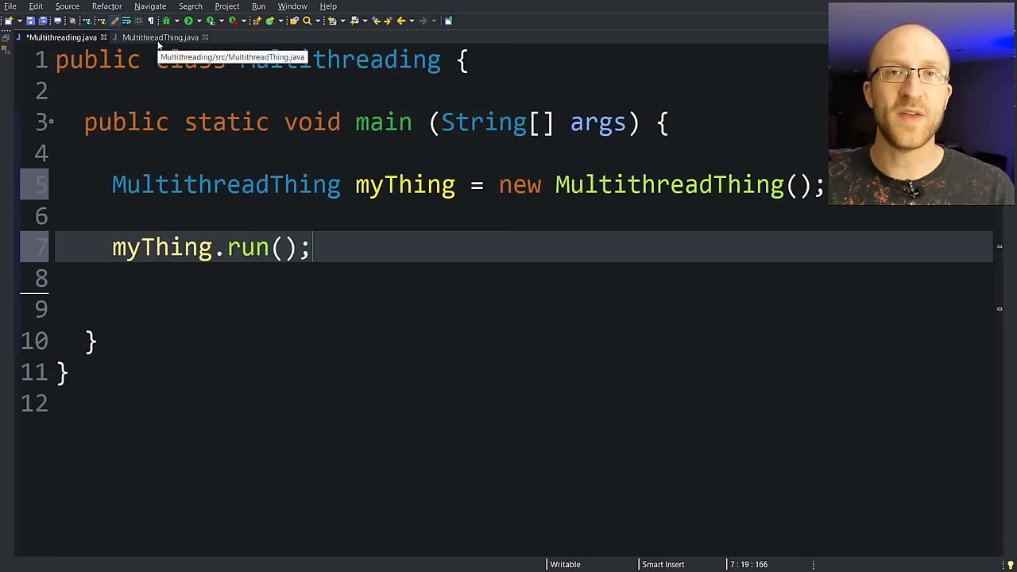
text(start)
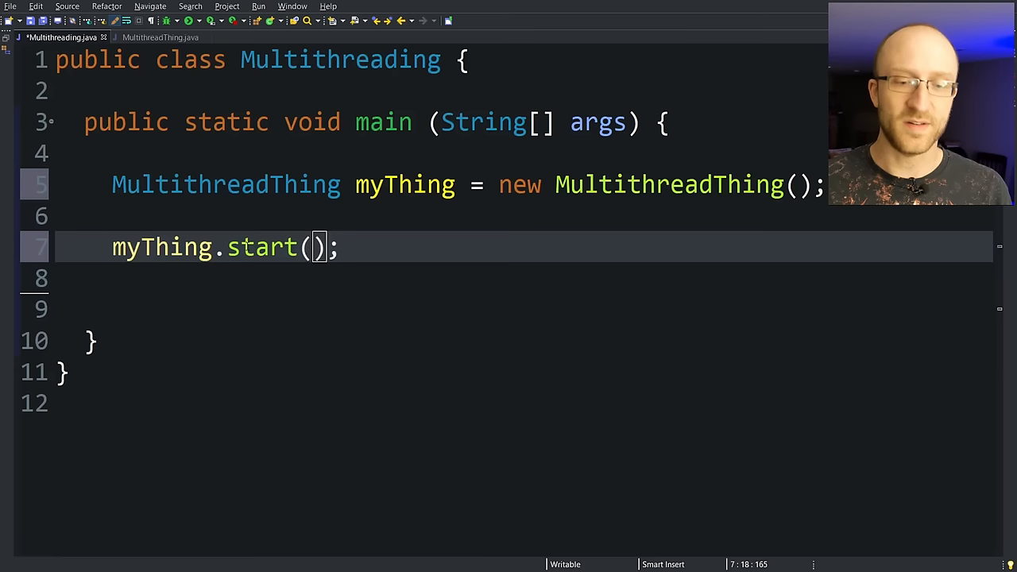
click(159, 39)
text(MultithreadThing myThing2 = new MultithreadThing();)
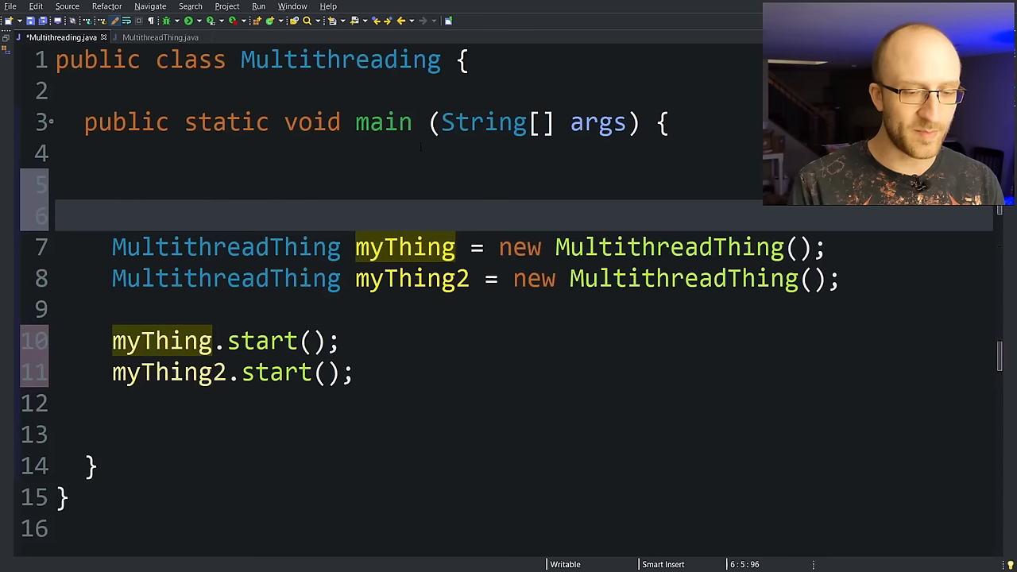
Wrap the instance creation and start() call in a for loop over i, removing the duplicate lines.
text(for (int i = 0; i < 5; ))
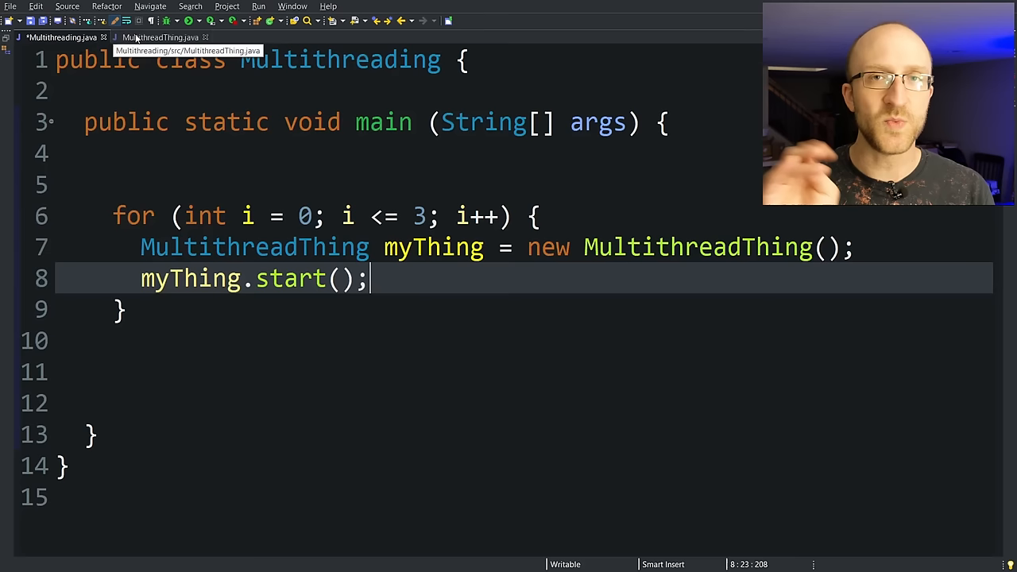
Add a 'public MultithreadThing(int threadNumber)' constructor and a private int field to MultithreadThing.
click(162, 39)
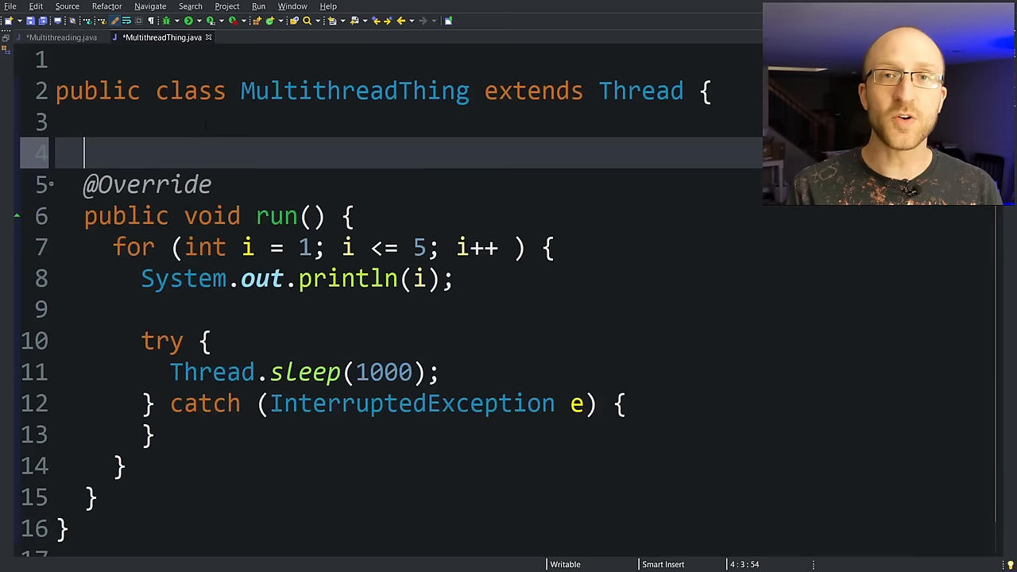
text(public MultithreadThing (int))
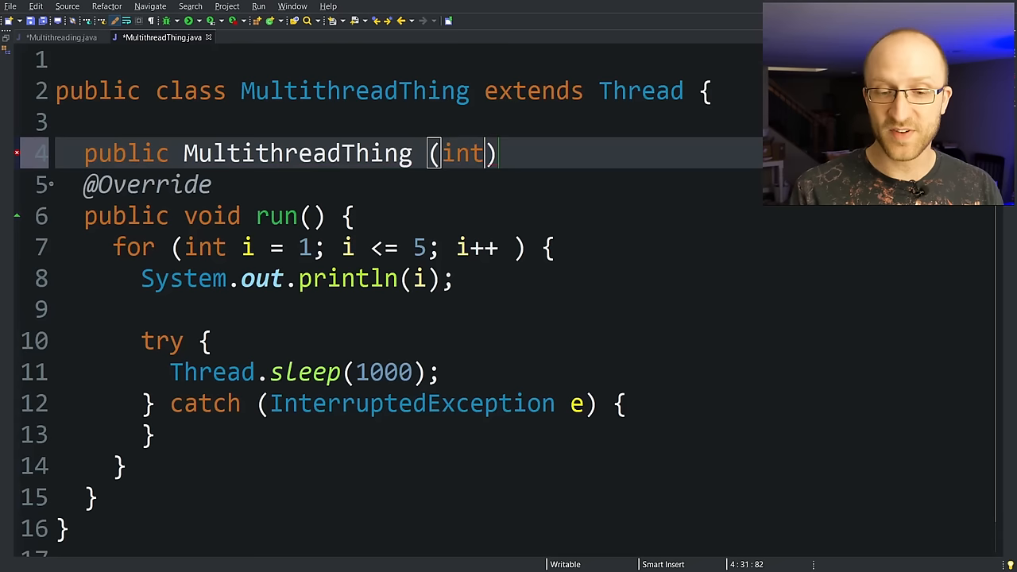
text(private int thre)
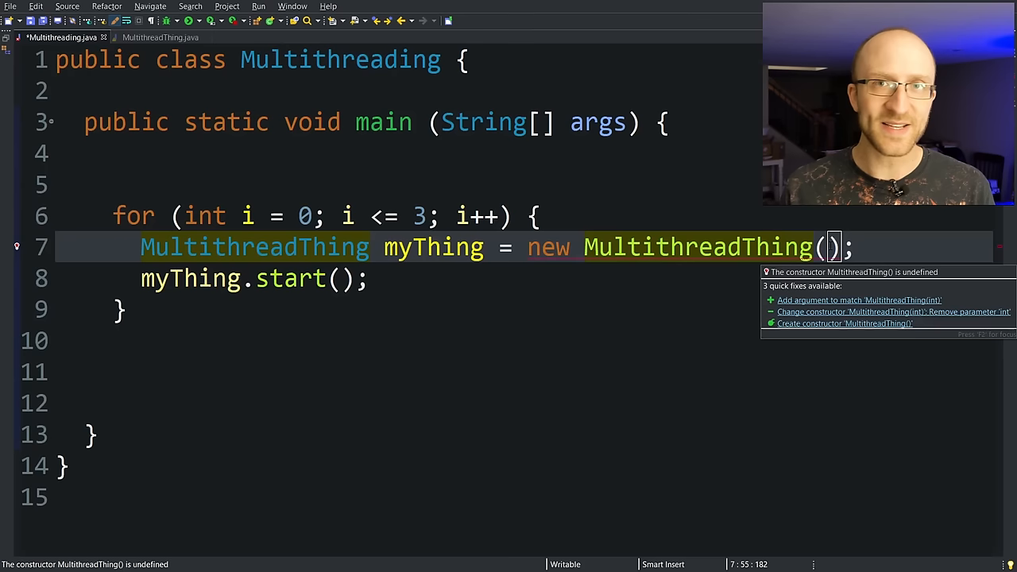
Append '+ " "' to the println in run() and pass i into 'new MultithreadThing(i)' in main.
click(159, 38)
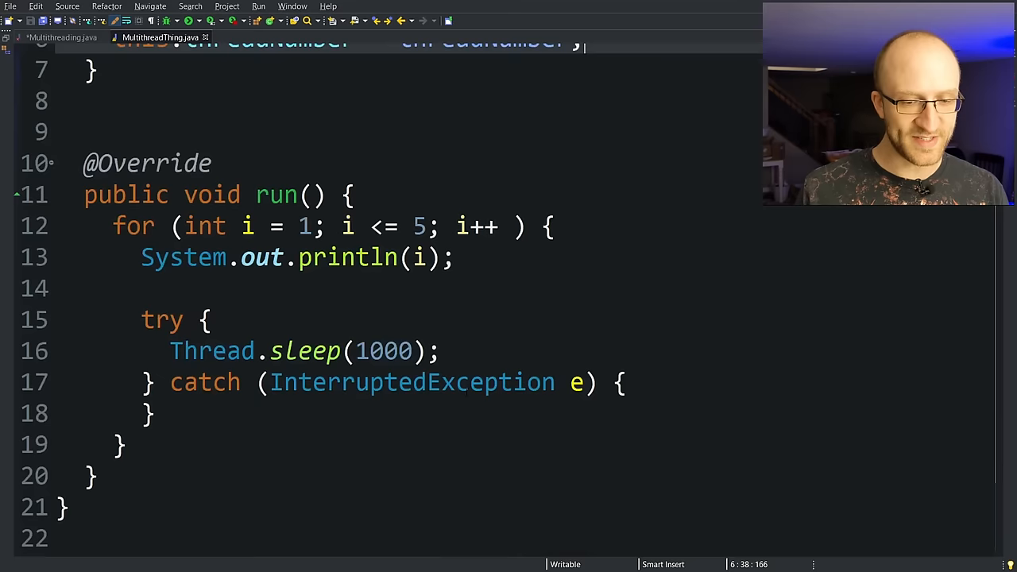
text(+ " ")
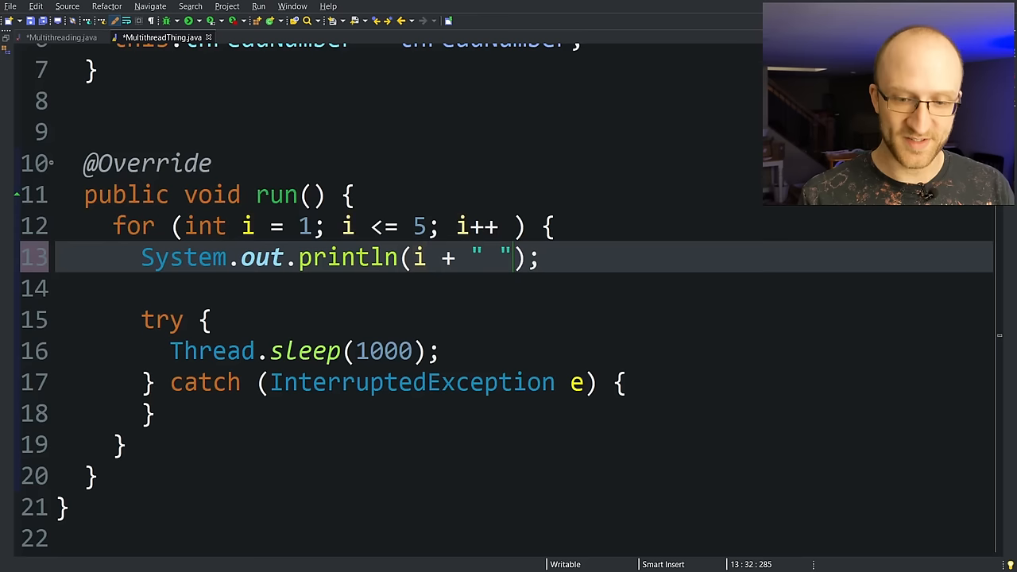
click(55, 38)
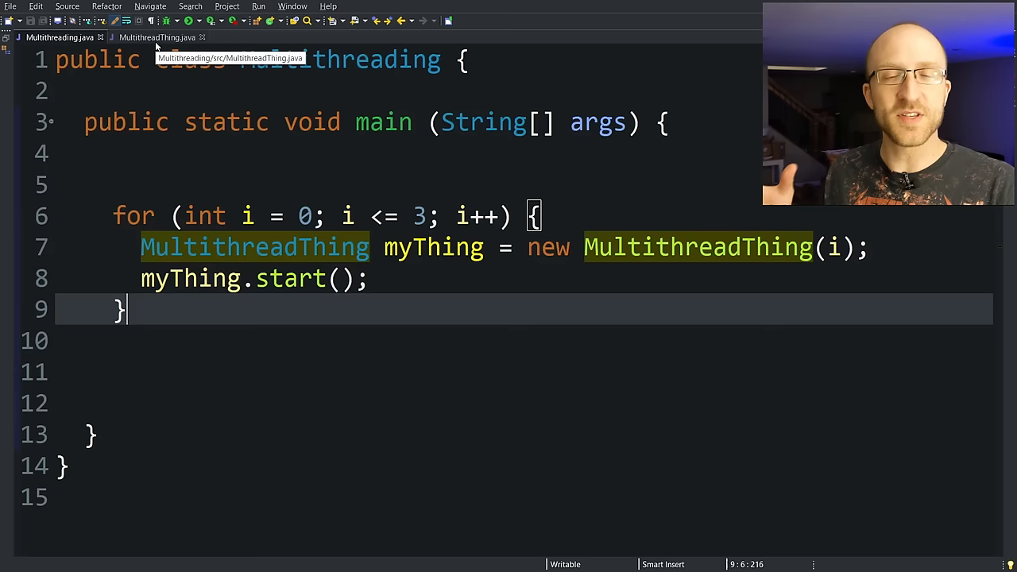
click(158, 38)
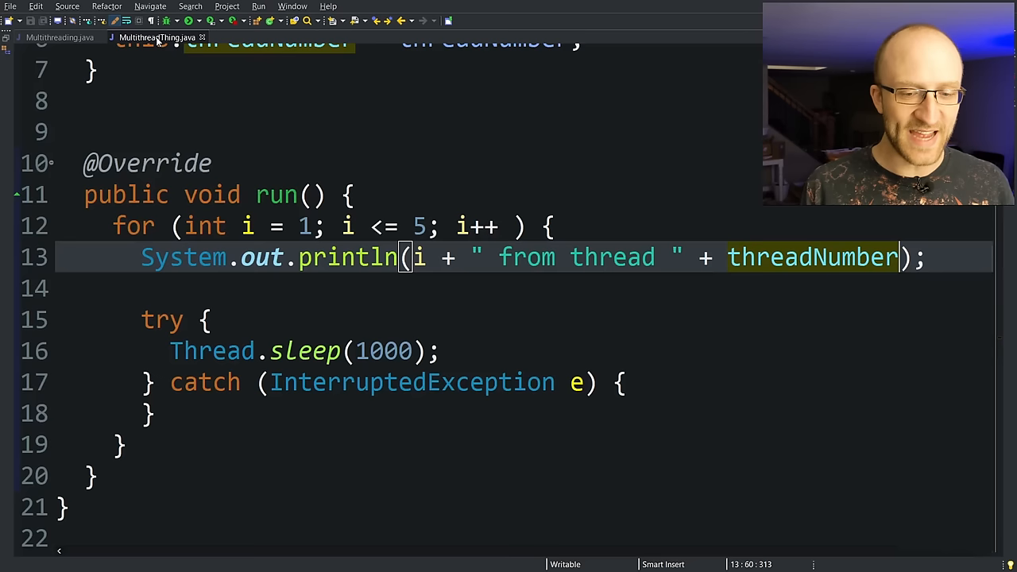
Add 'if (threadNumber == 3) { throw new RuntimeException(); }' after the println in run().
text(if (threadNumber == 3) {)
text(throw new RuntimeException();)
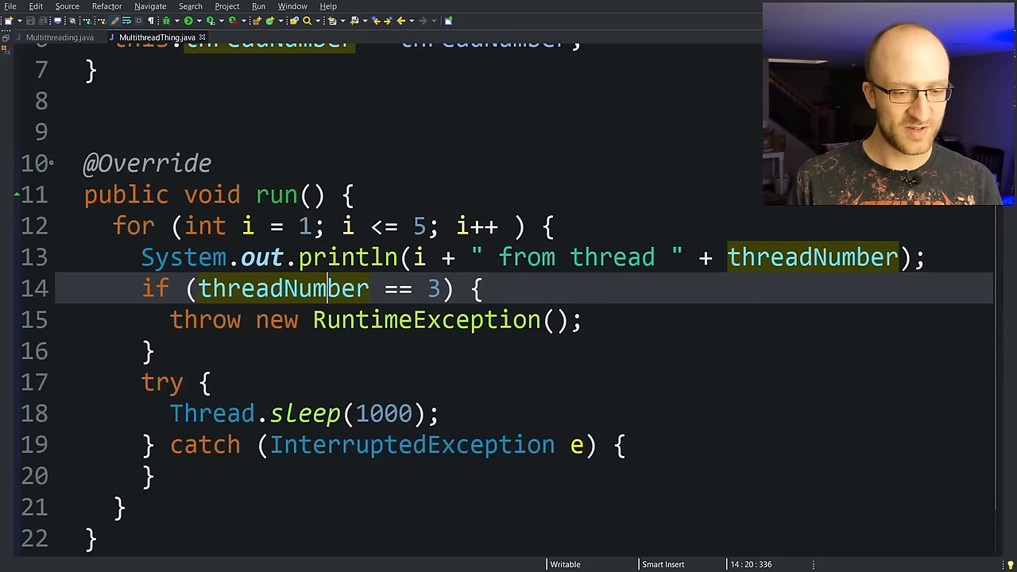
Add 'throw new RuntimeException();' after the thread-starting loop in Multithreading's main.
click(60, 38)
text(myThing.start();)
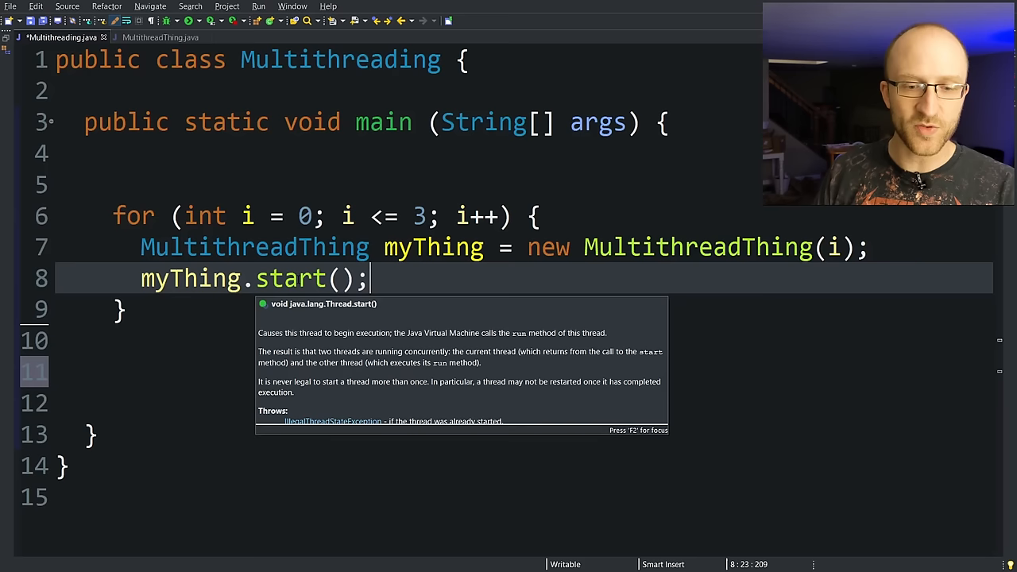
text(throw new RuntimeException();)
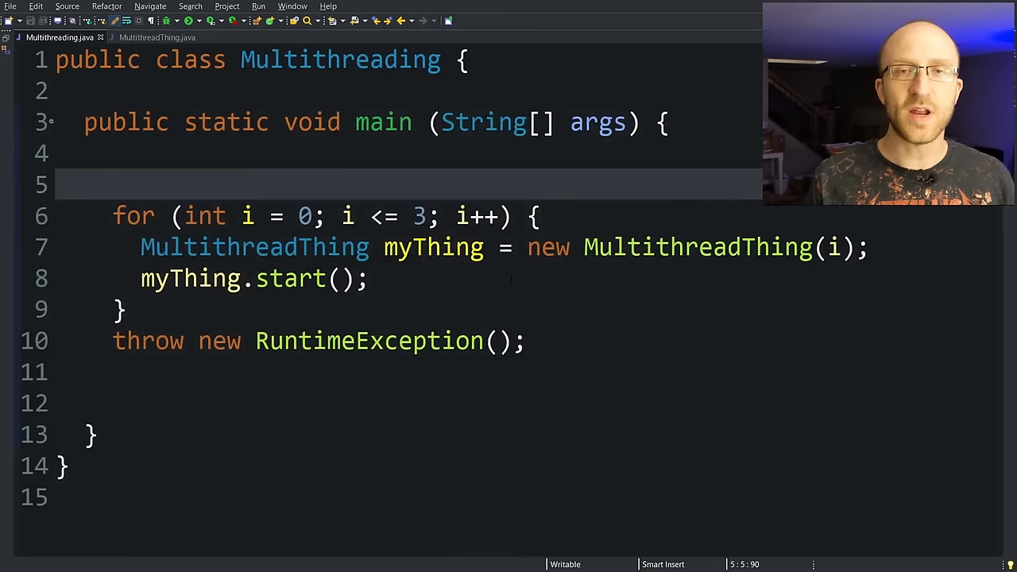
Change MultithreadThing's declaration to 'implements Runnable', leaving main's start() call flagged.
click(159, 38)
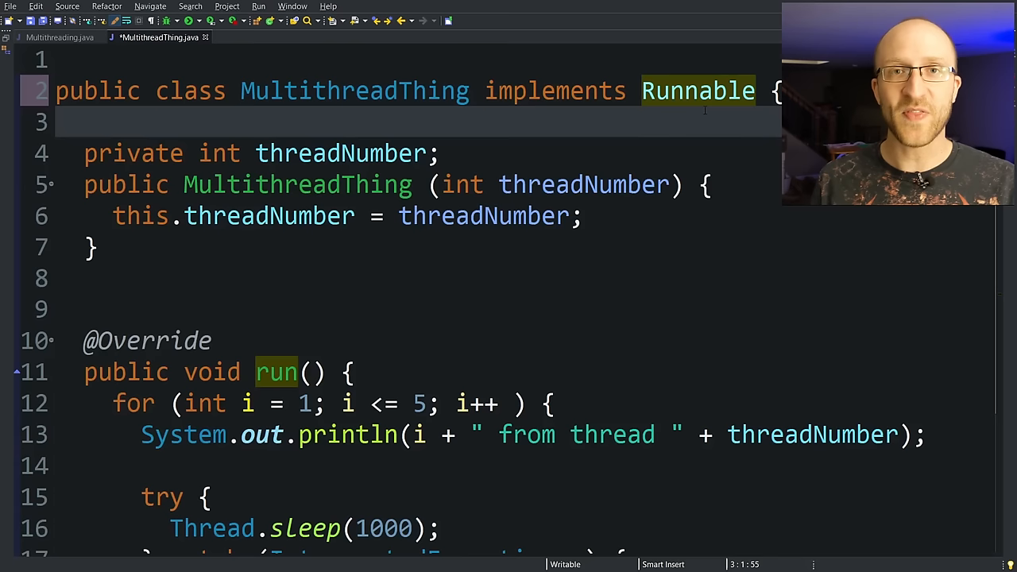
mouse_move(275, 372)
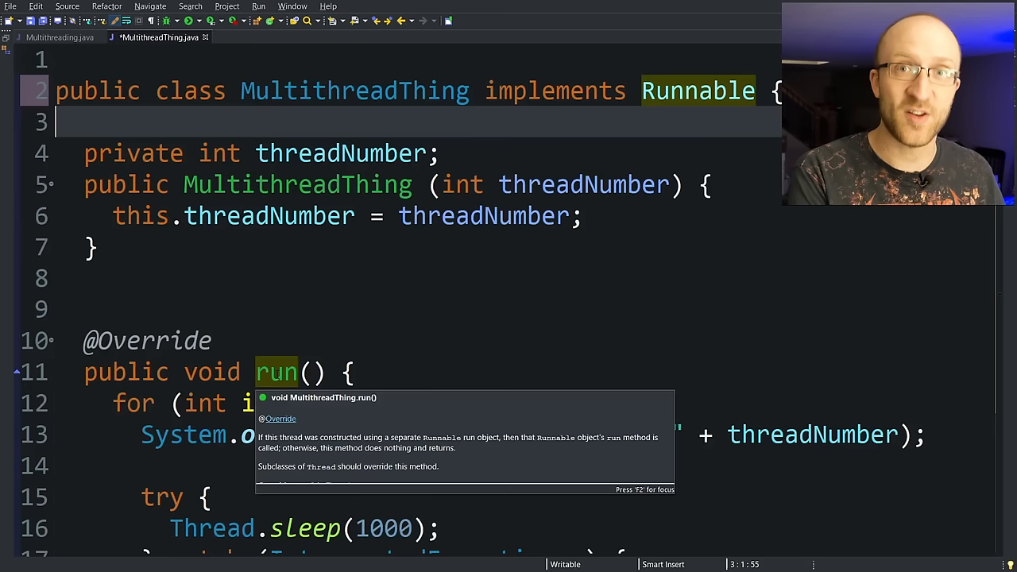
click(56, 39)
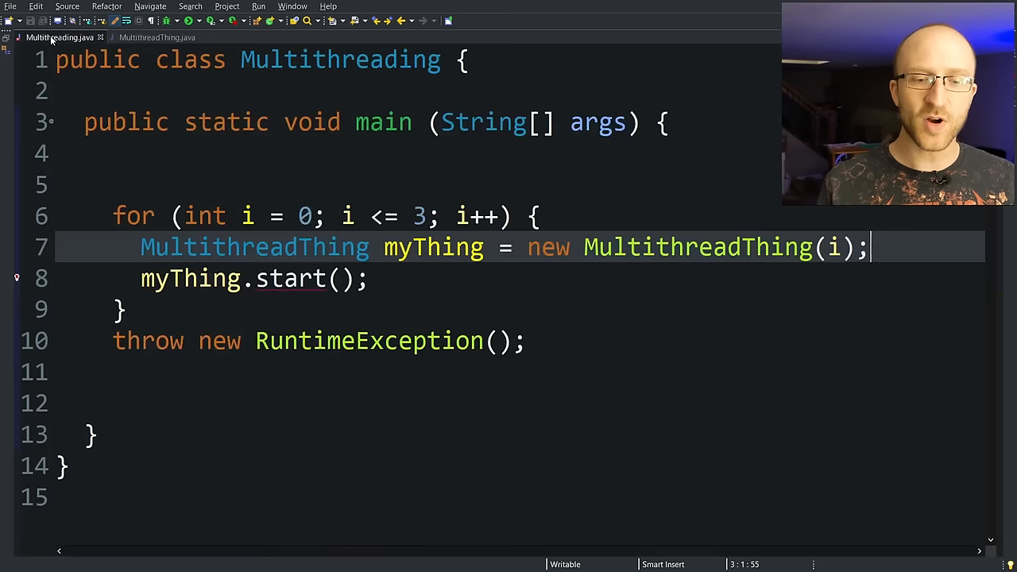
Insert 'Thread myThread = new Thread(myThing);' in main so myThread.start() launches each runnable.
key(Enter)
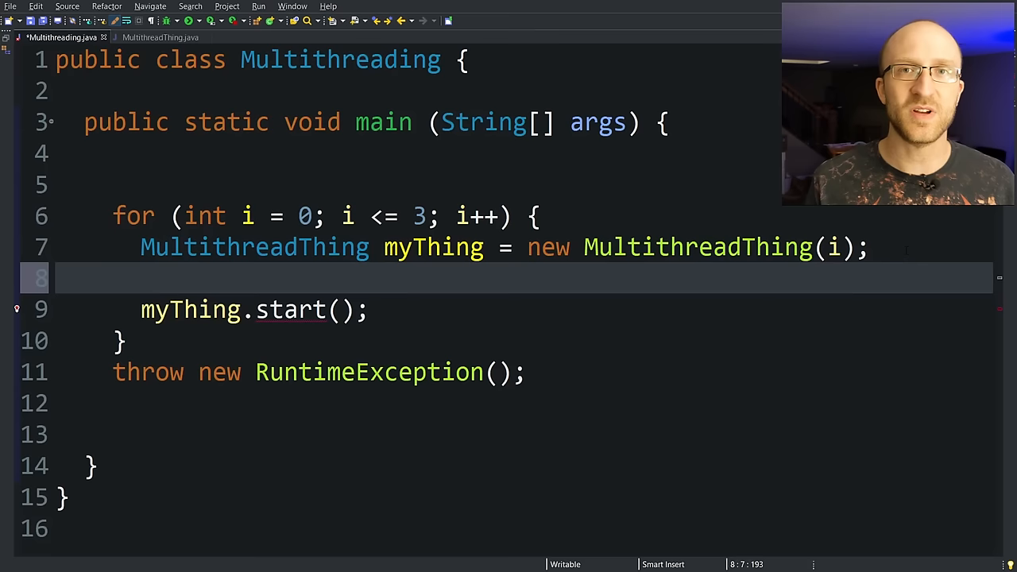
text(Thread myThread = new Thread(my)
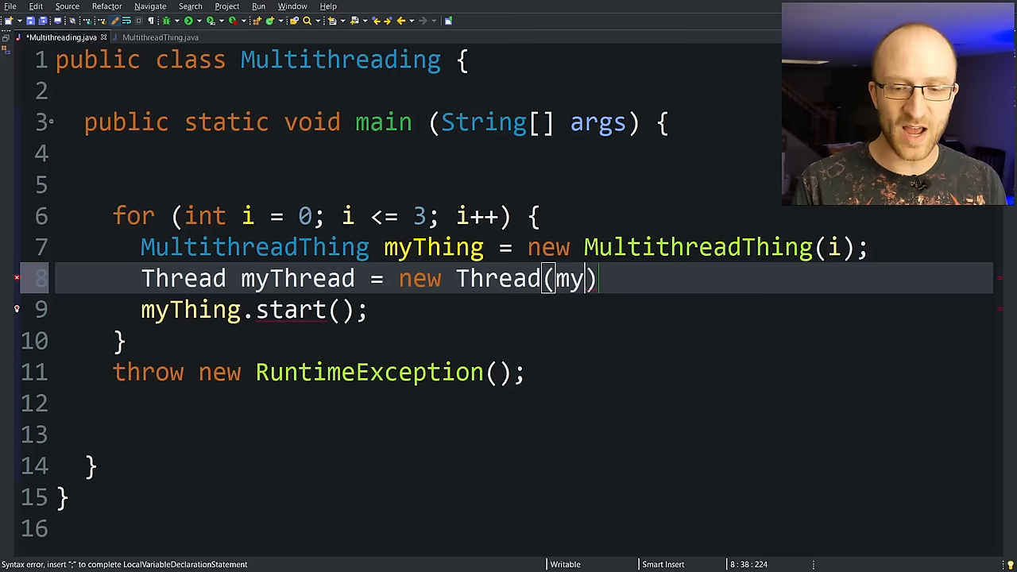
text(Thing);)
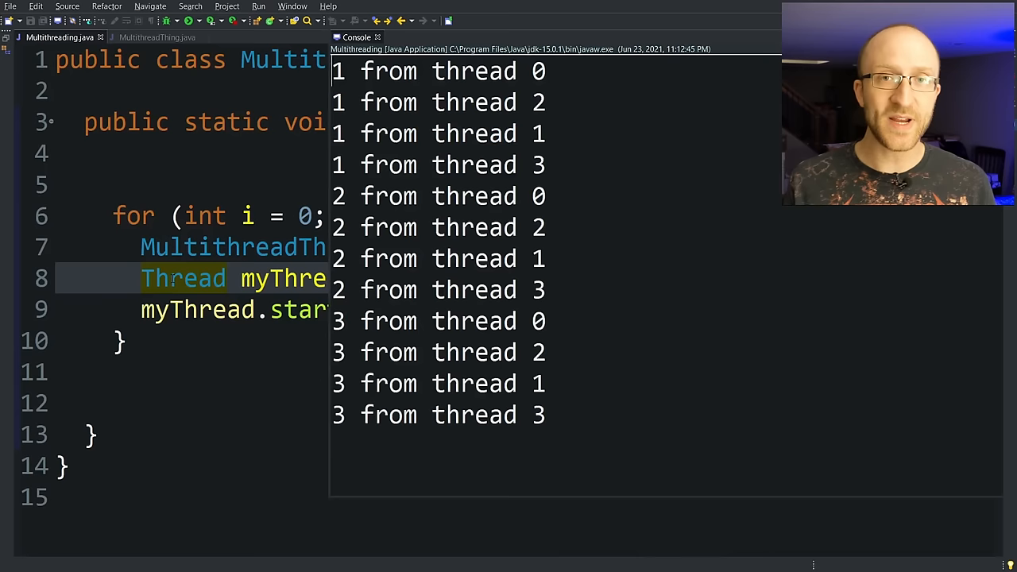
Demonstrate 'extends Thread' on MultithreadThing, leaving it implementing Runnable, and return to Multithreading.java.
click(157, 39)
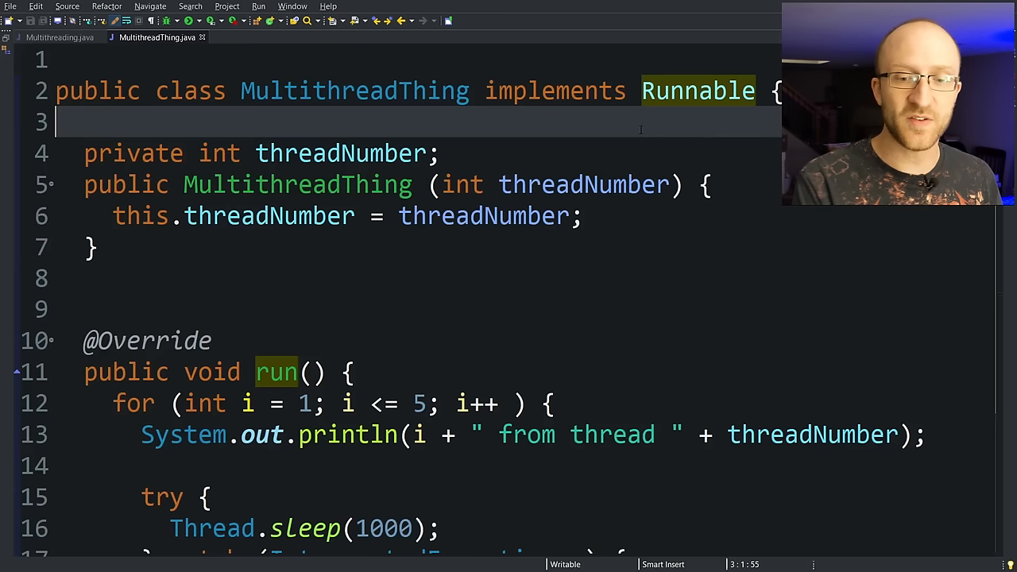
click(60, 39)
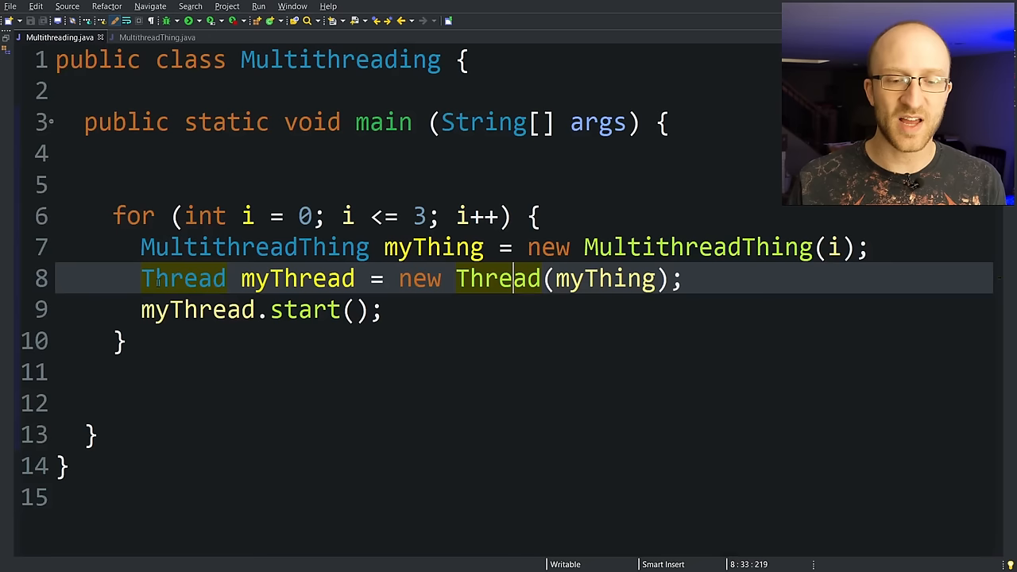
click(157, 38)
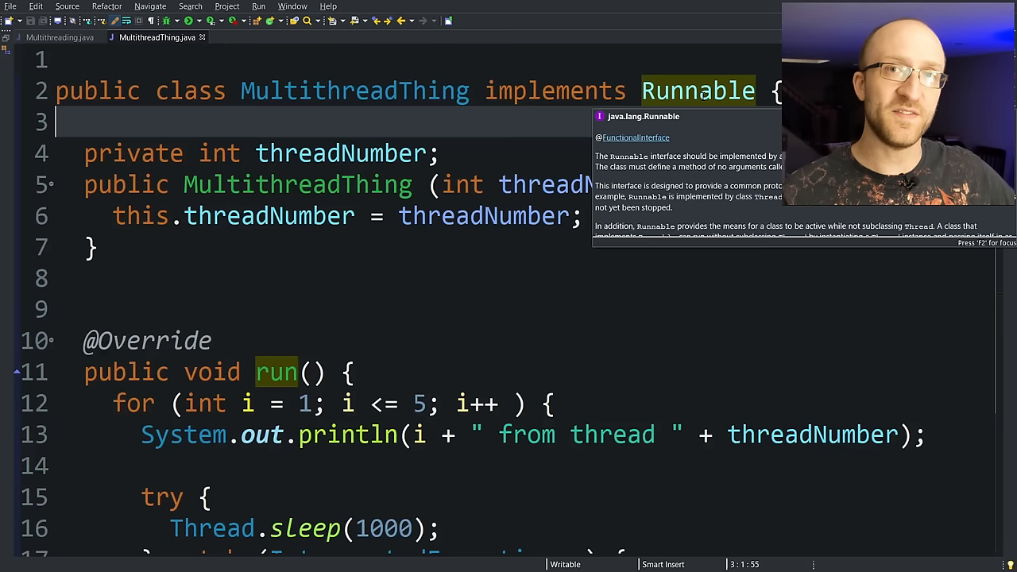
text(extends Thread)
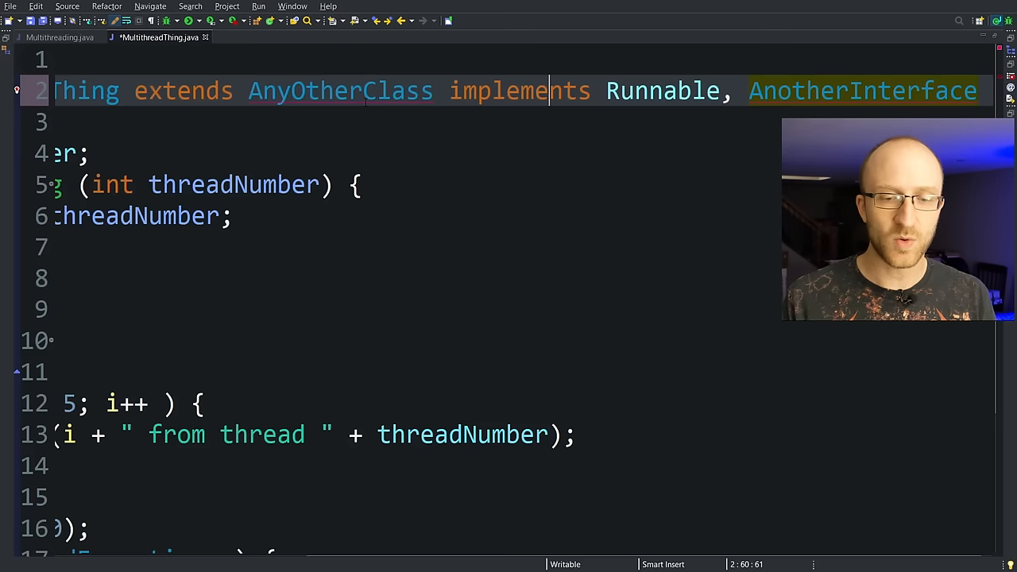
click(55, 38)
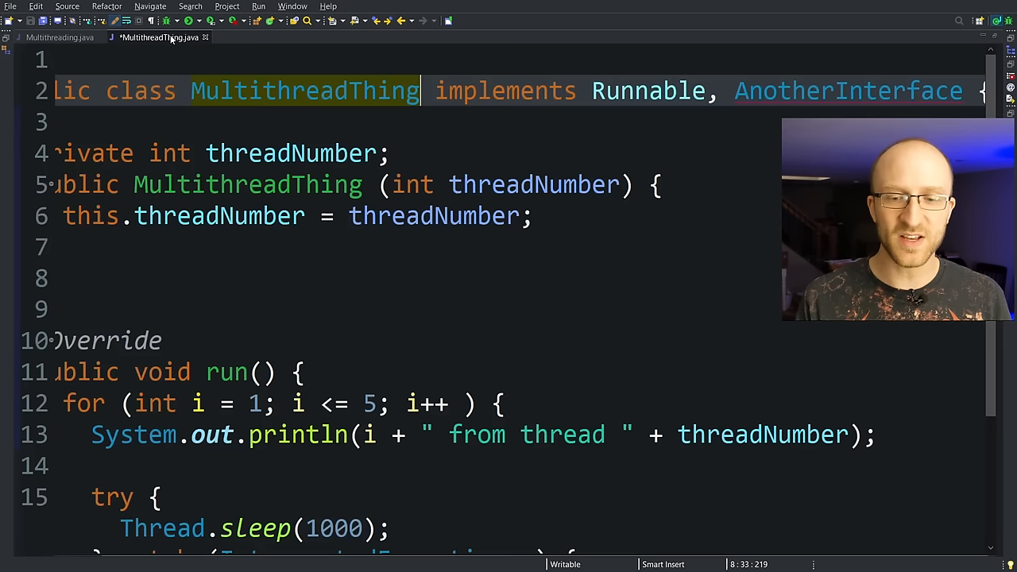
click(56, 38)
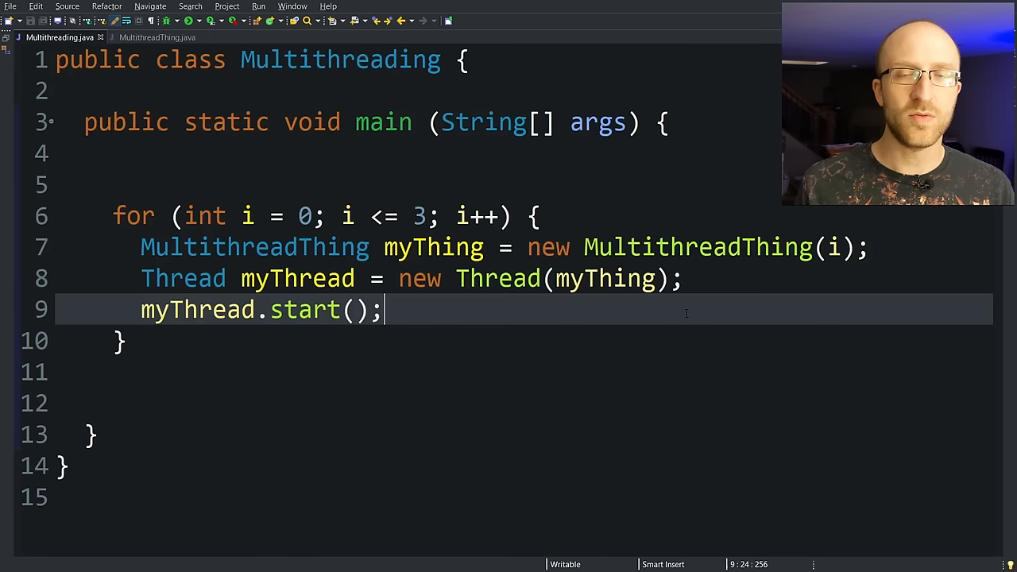
Add a myThread.isAlive() call right after myThread.start() in the main loop.
text(myThread.join)
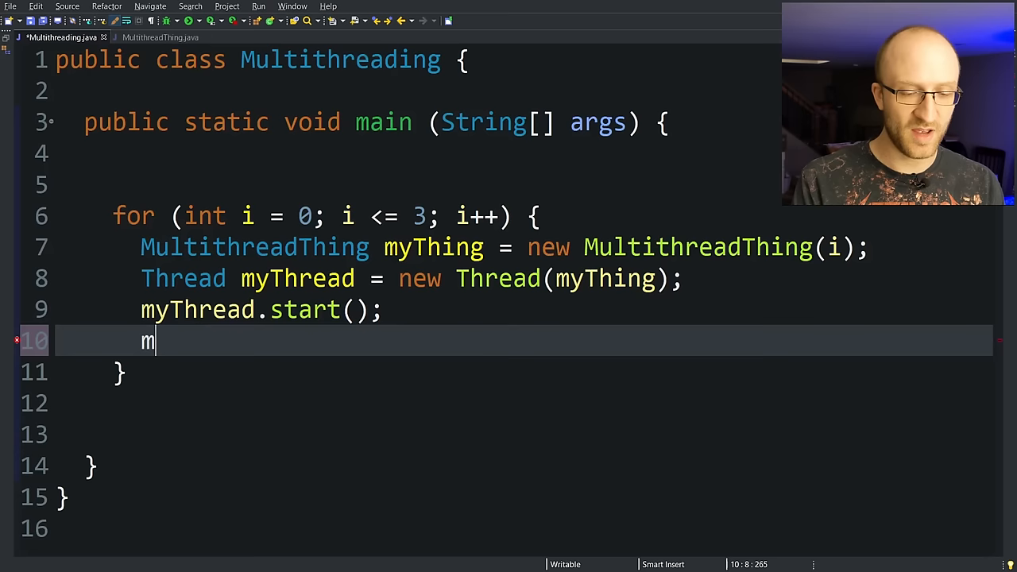
text(yThread.isAlive();)
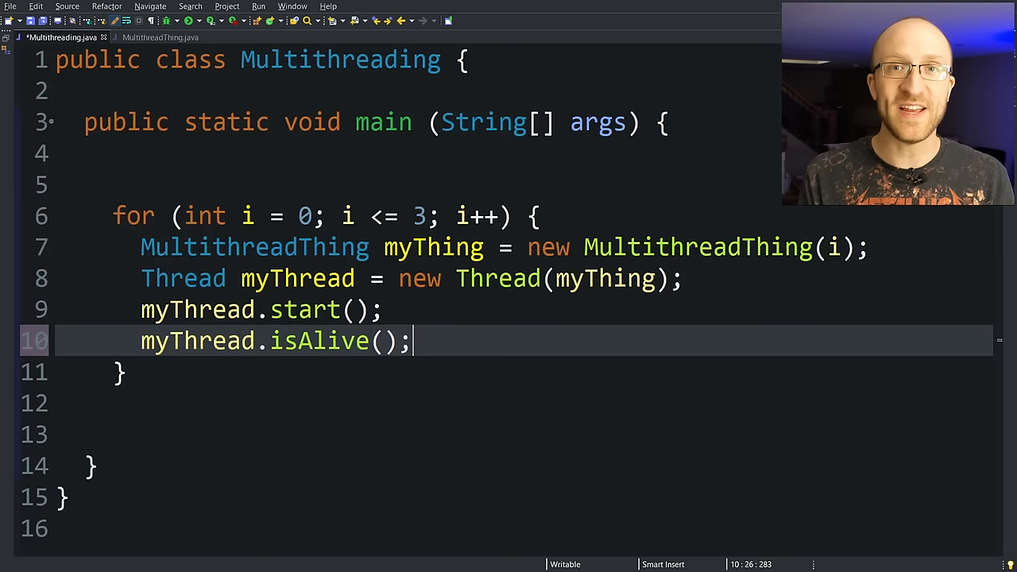